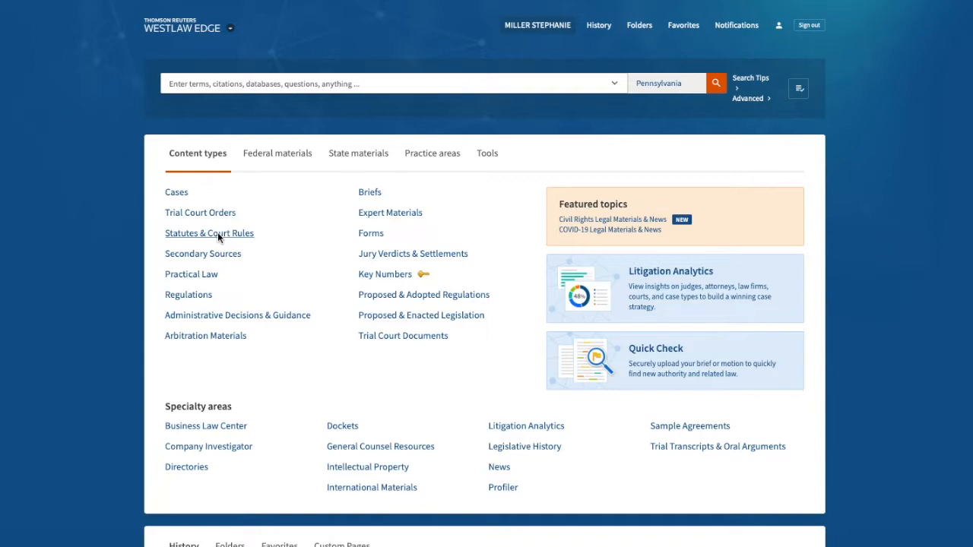
Step: Go from Statutes & Court Rules to the United States Code Annotated (USCA) title listing
left_click(209, 234)
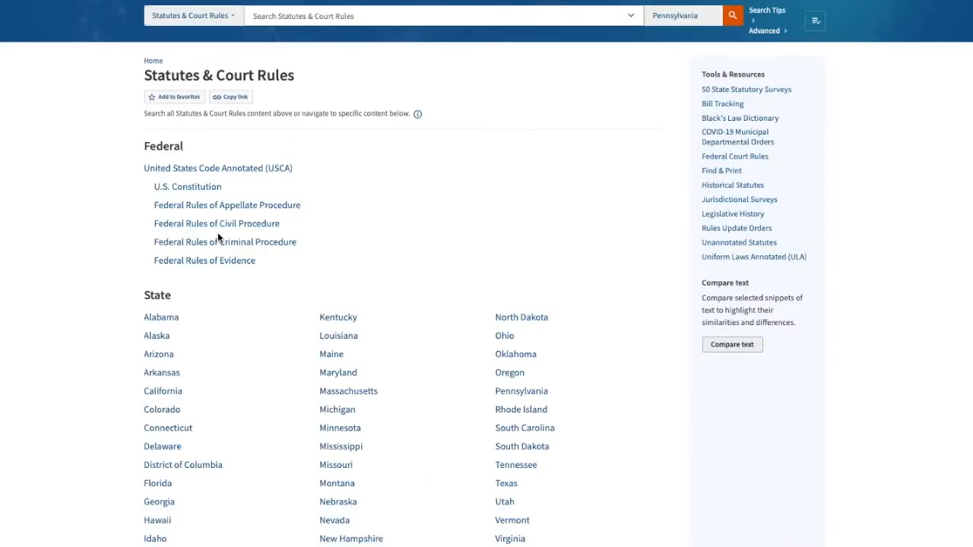
mouse_move(228, 191)
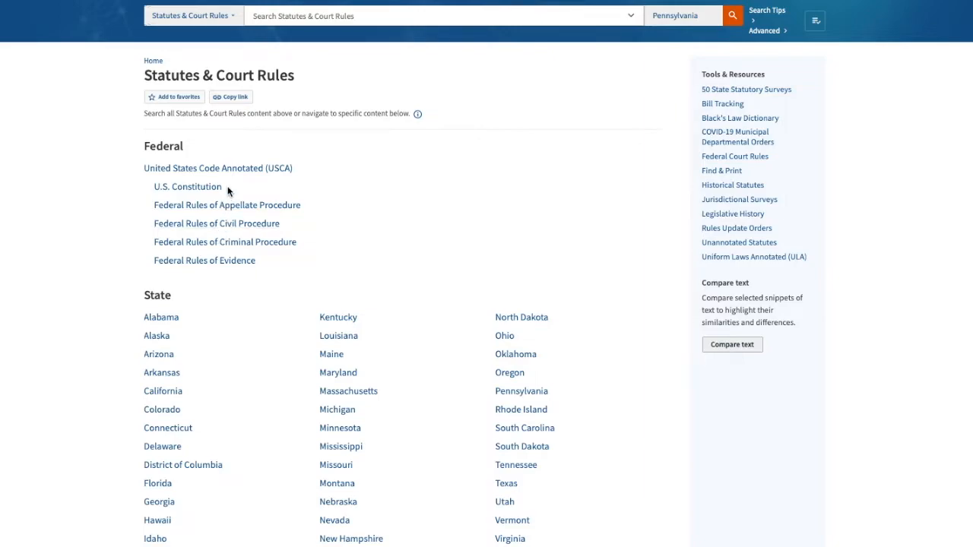
left_click(218, 168)
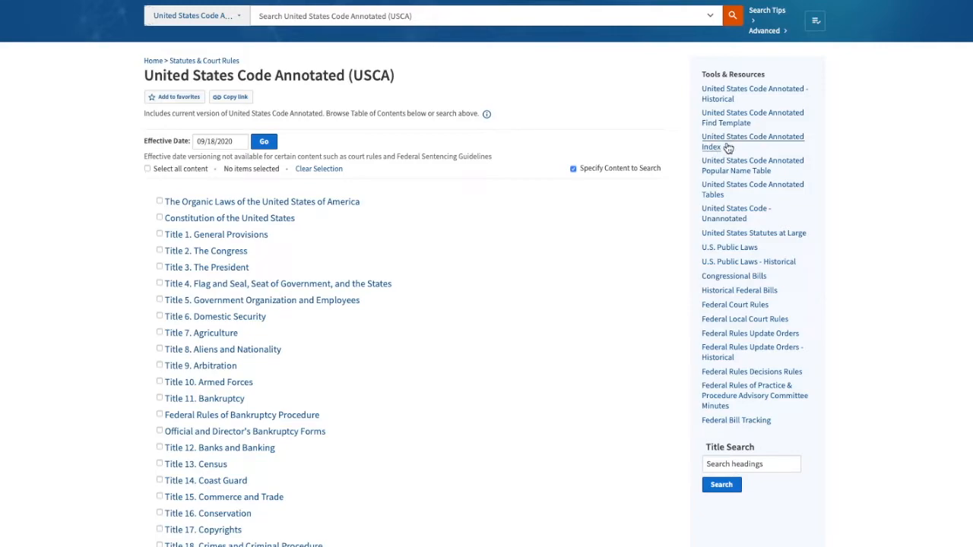
mouse_move(728, 148)
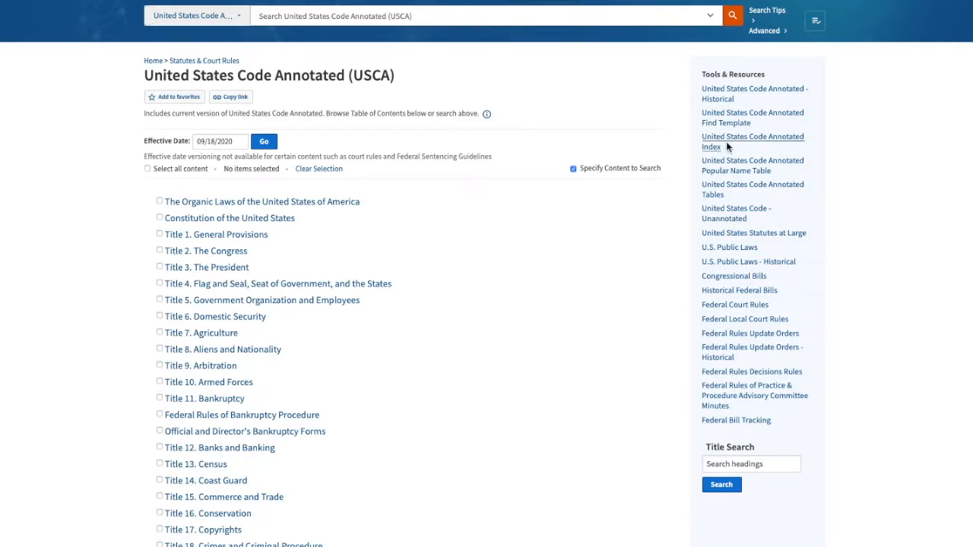
Step: Open the USCA Index and scroll the E entries down to Endangered Species
left_click(753, 141)
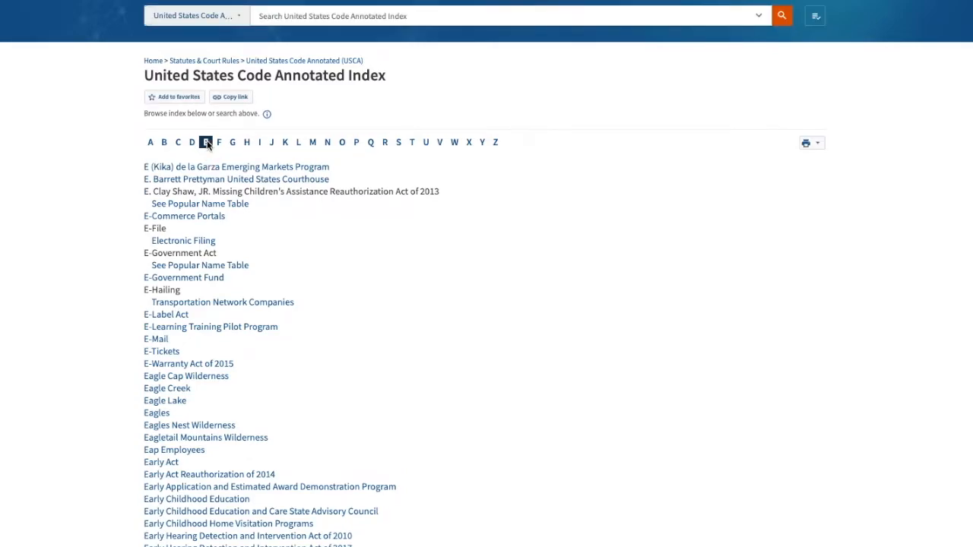
mouse_move(200, 340)
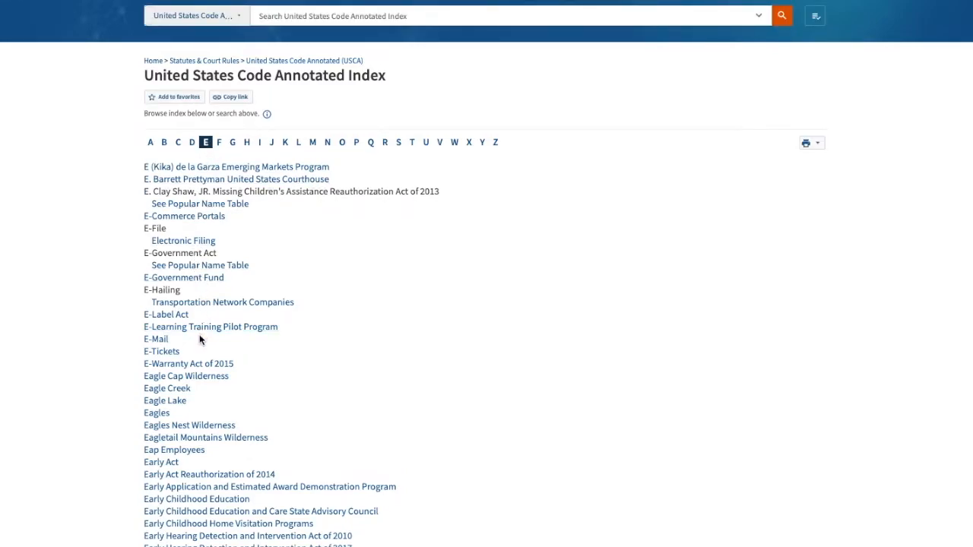
scroll("down", 3)
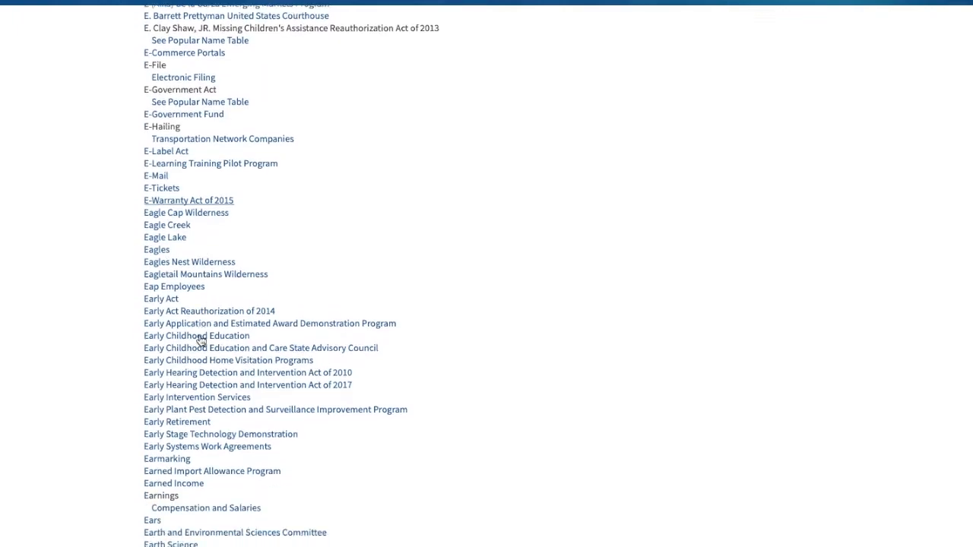
scroll("down", 3)
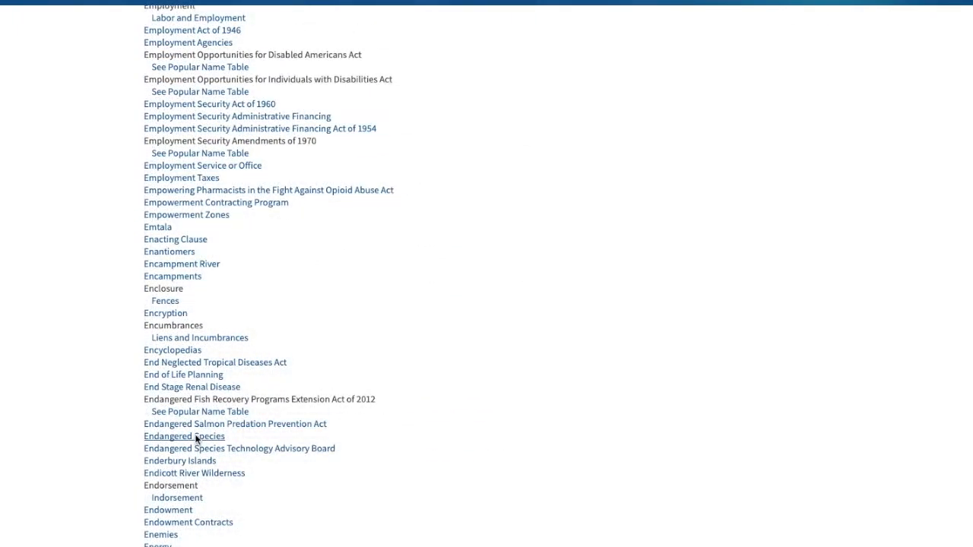
left_click(184, 435)
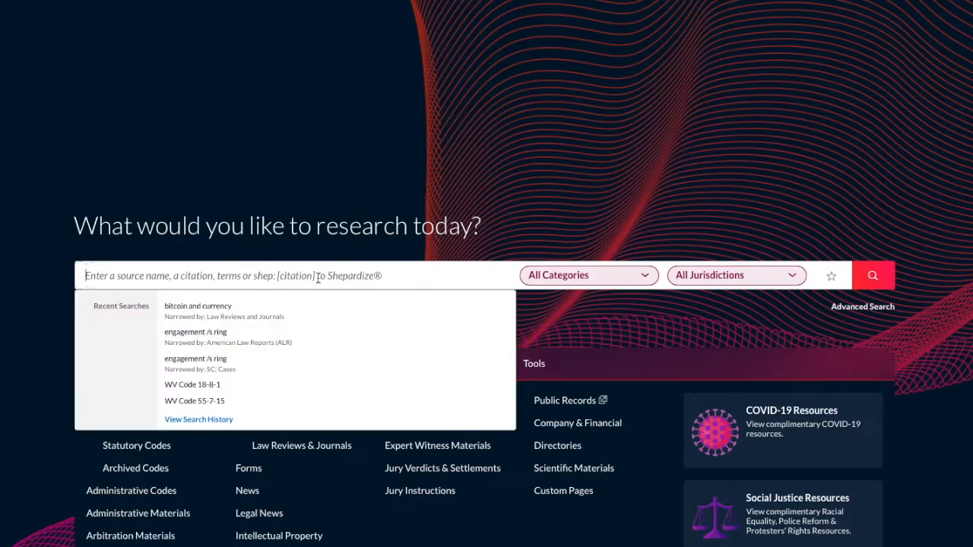
Step: Search 'Amjur' to reach the American Jurisprudence 2d (AMJUR) source
type("Amj")
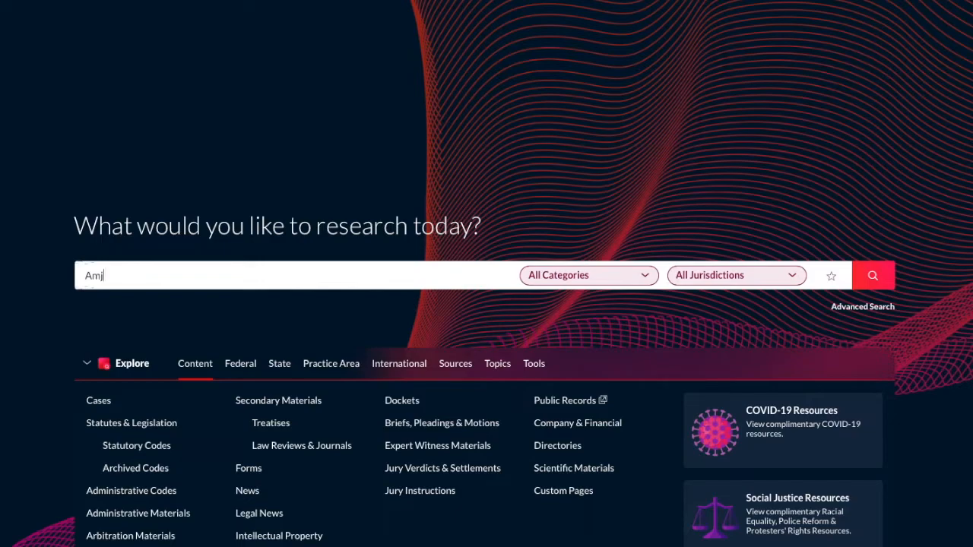
type("ur")
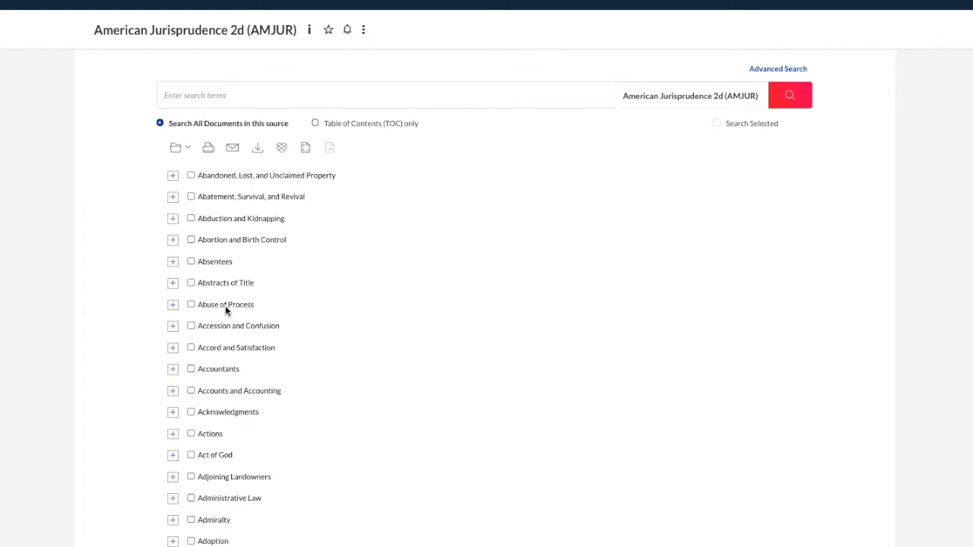
Step: Expand AmJur's Adoption topic and its Consent to Adoption section
scroll("down", 3)
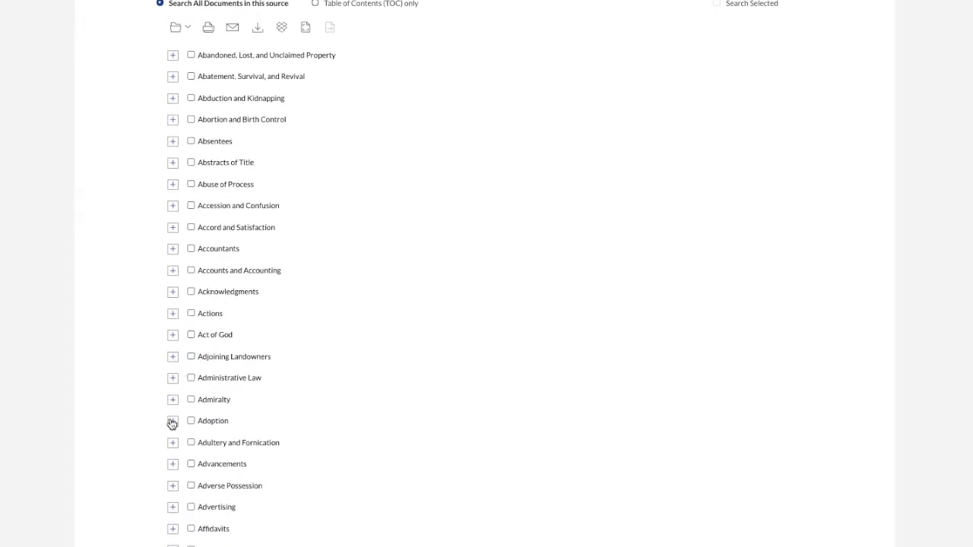
left_click(173, 421)
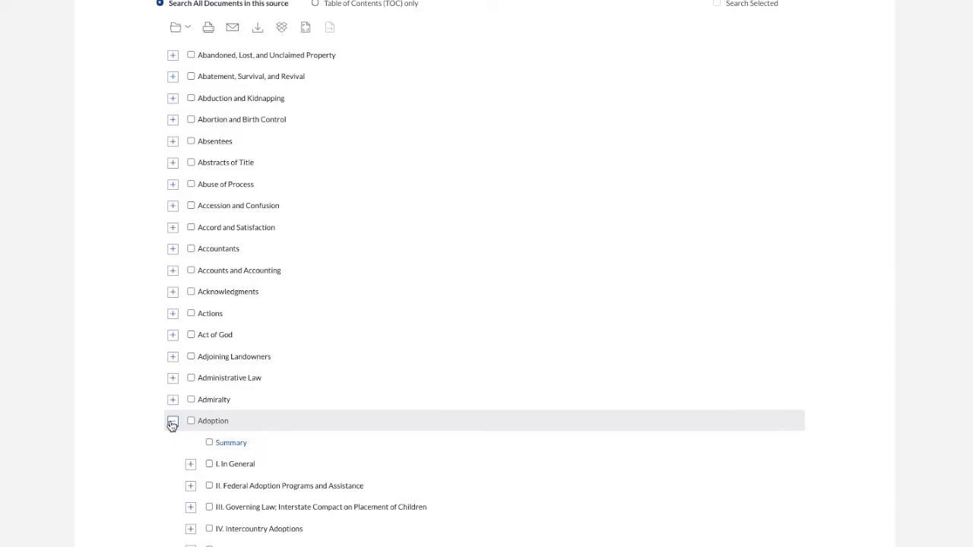
left_click(172, 420)
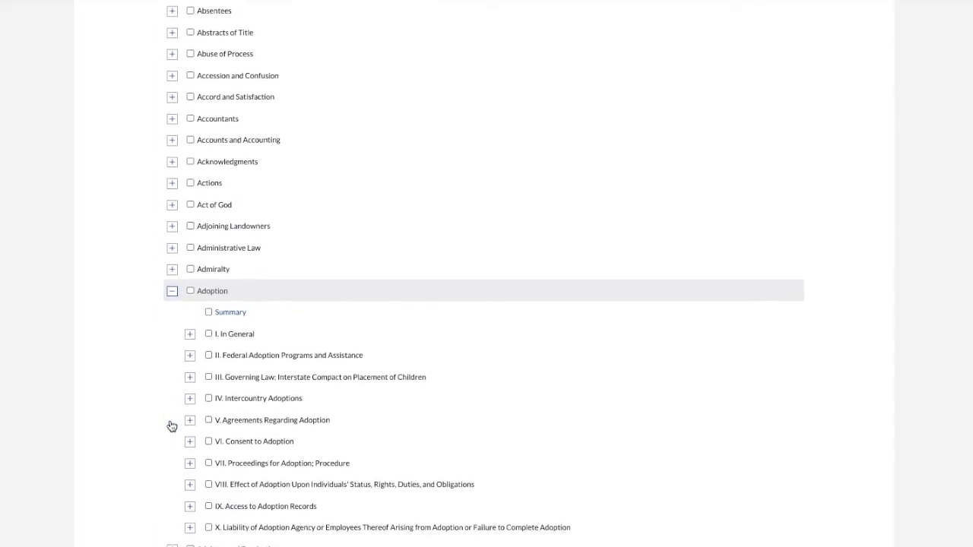
scroll("down", 3)
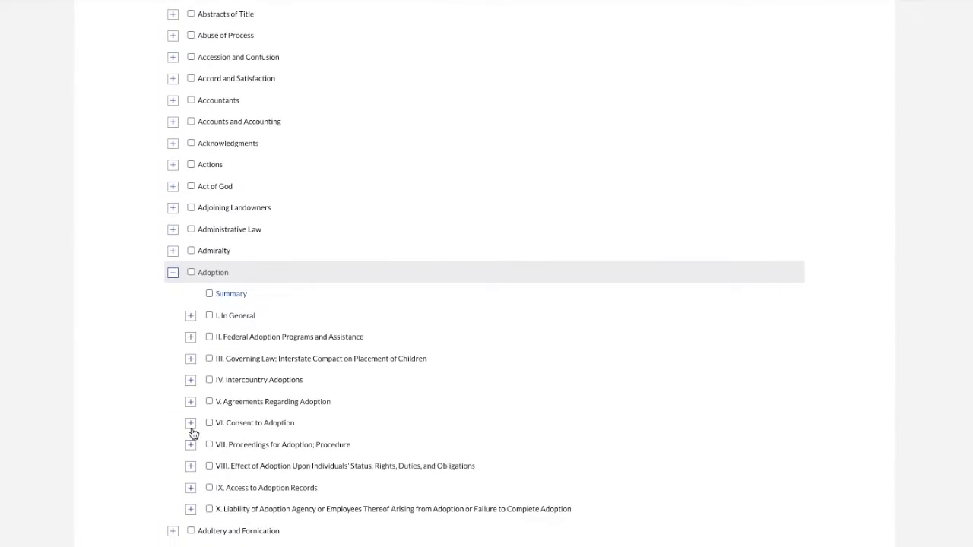
left_click(190, 423)
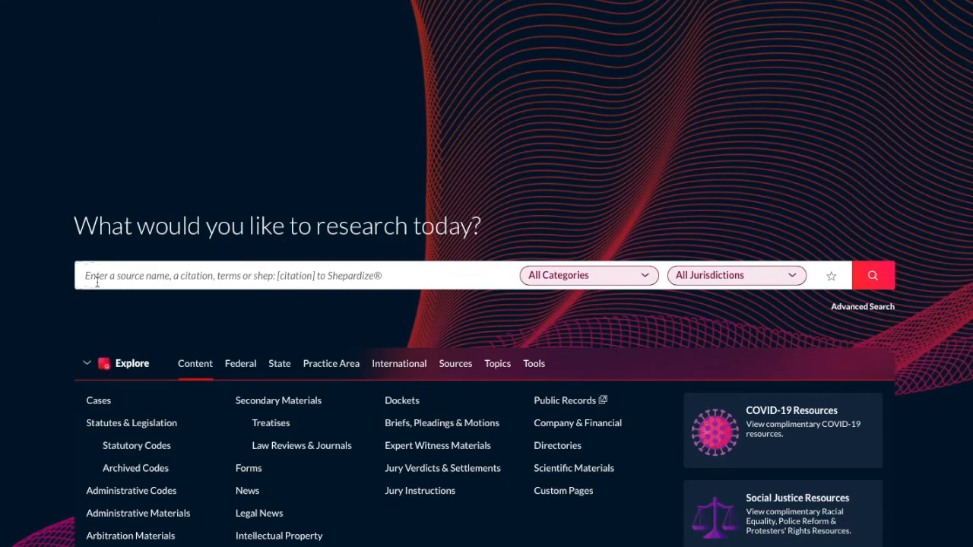
Step: Search 'USCS' and open the United States Code Service - INDEX source
type("USCS")
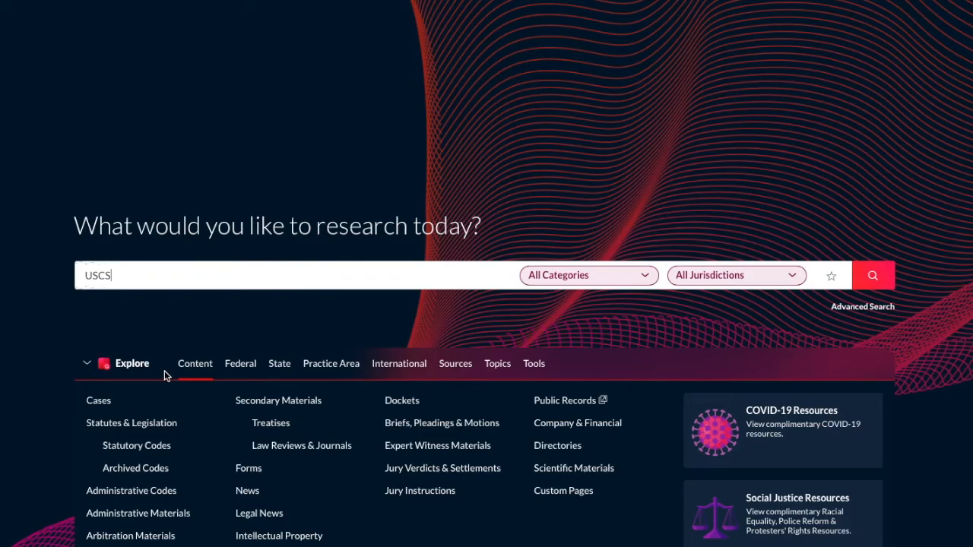
left_click(873, 275)
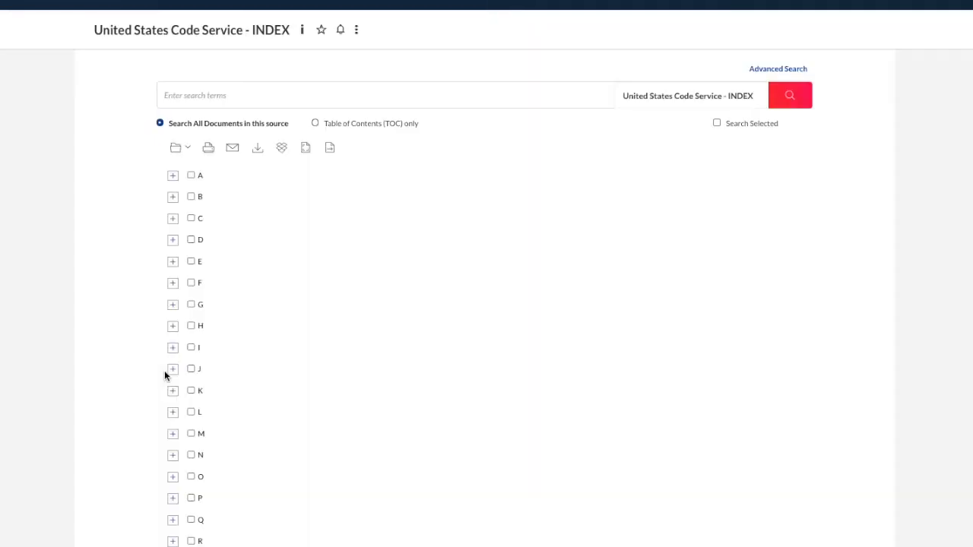